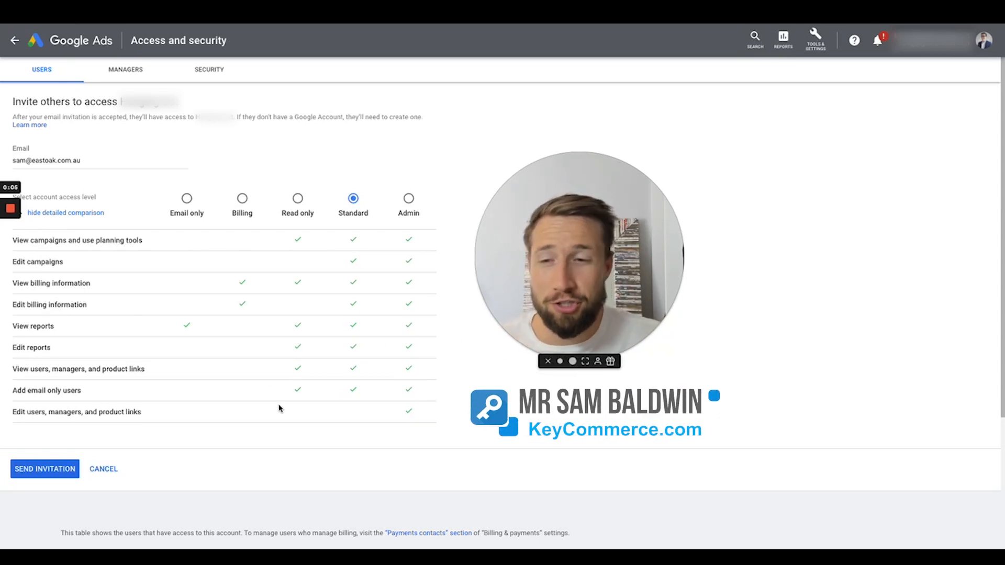
- Attempt to send the Standard-access invitation, triggering the 'email not in an allowed domain' error
left_click(44, 469)
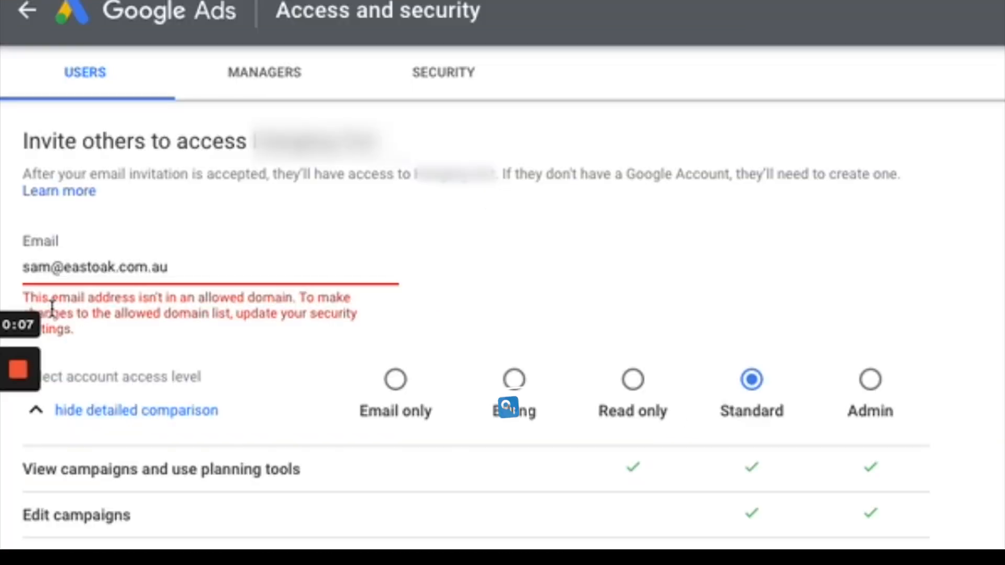
mouse_move(236, 308)
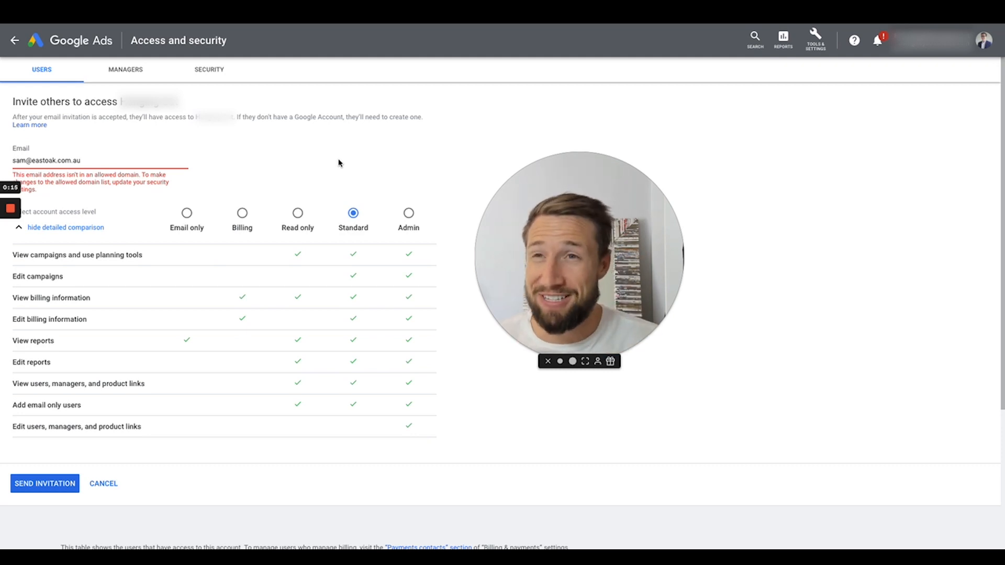
mouse_move(296, 159)
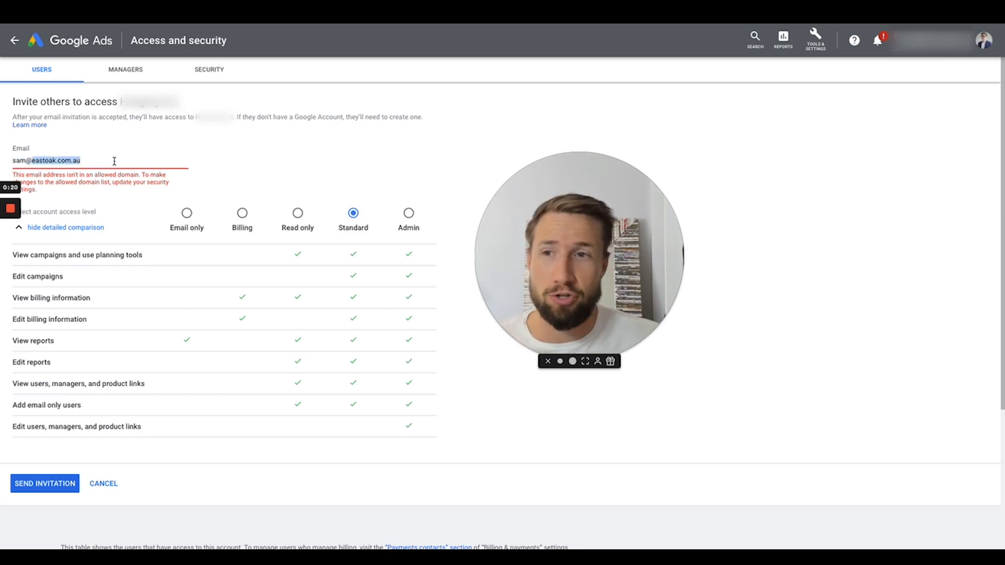
- Add eastoak.com.au to the allowed domains in Security settings and save the list
left_click(210, 69)
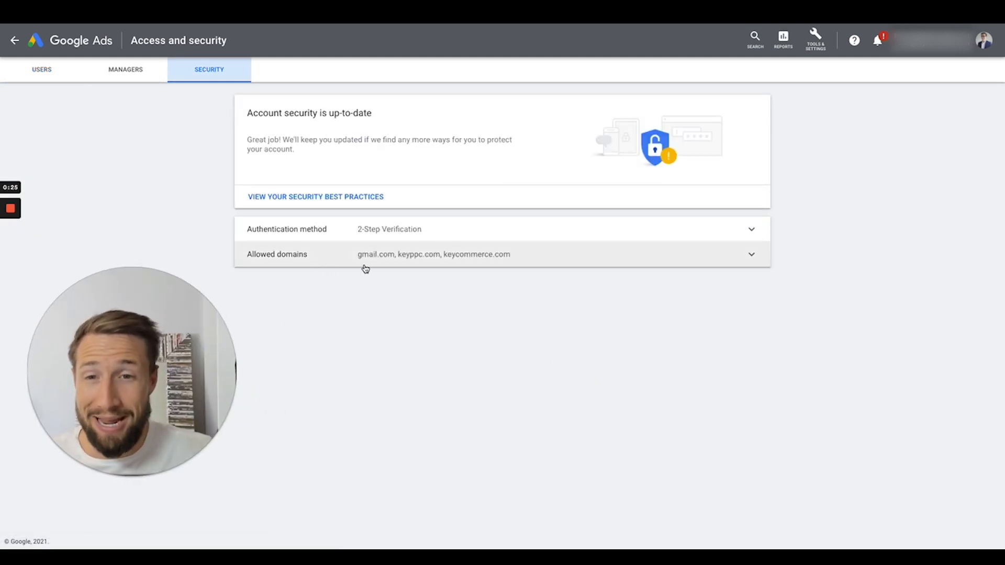
left_click(752, 253)
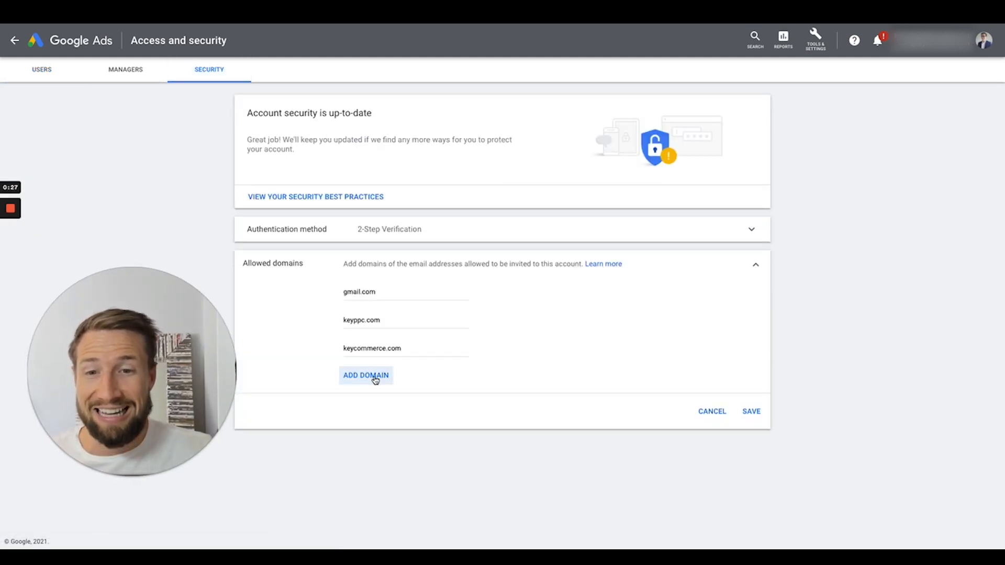
left_click(366, 375)
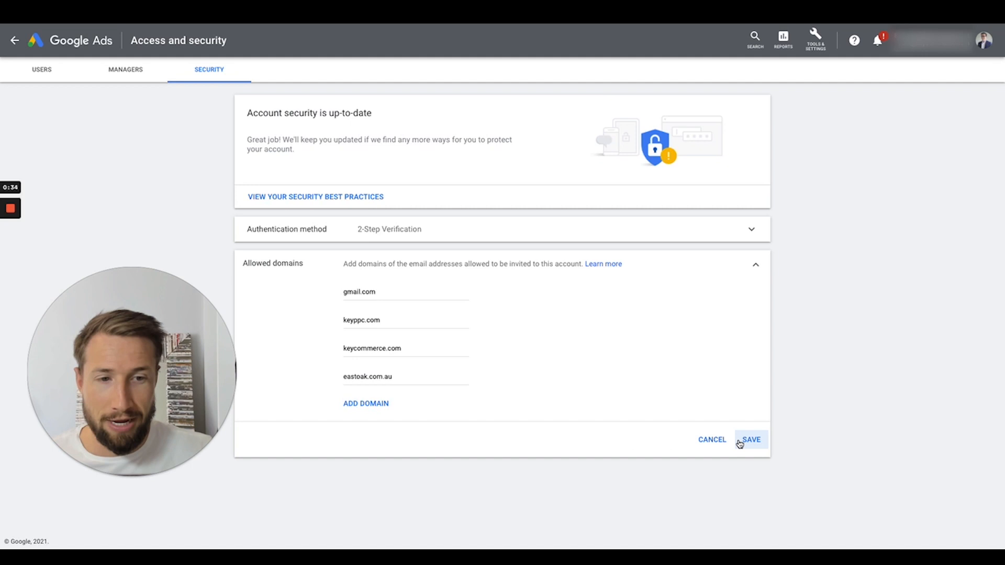
left_click(41, 69)
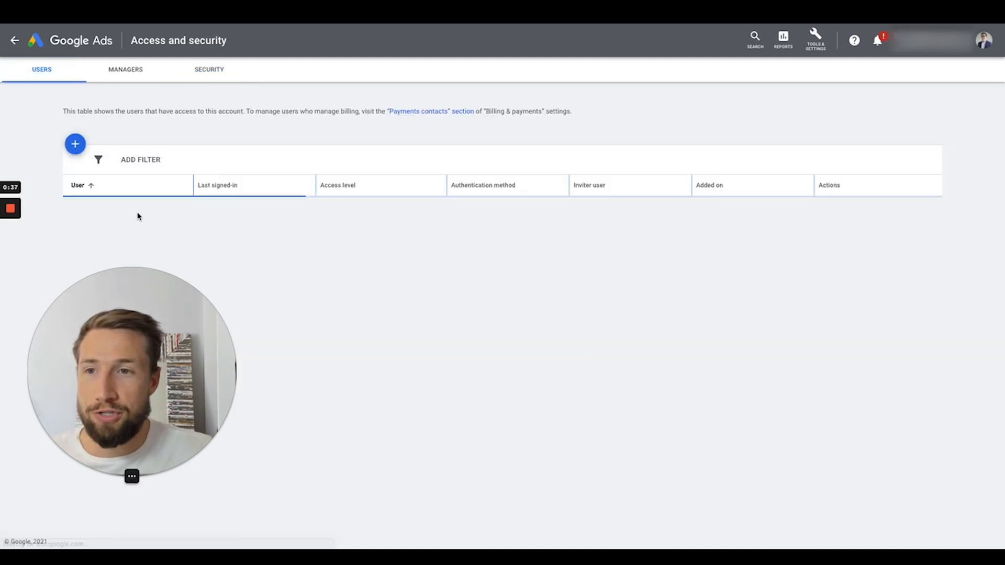
left_click(75, 144)
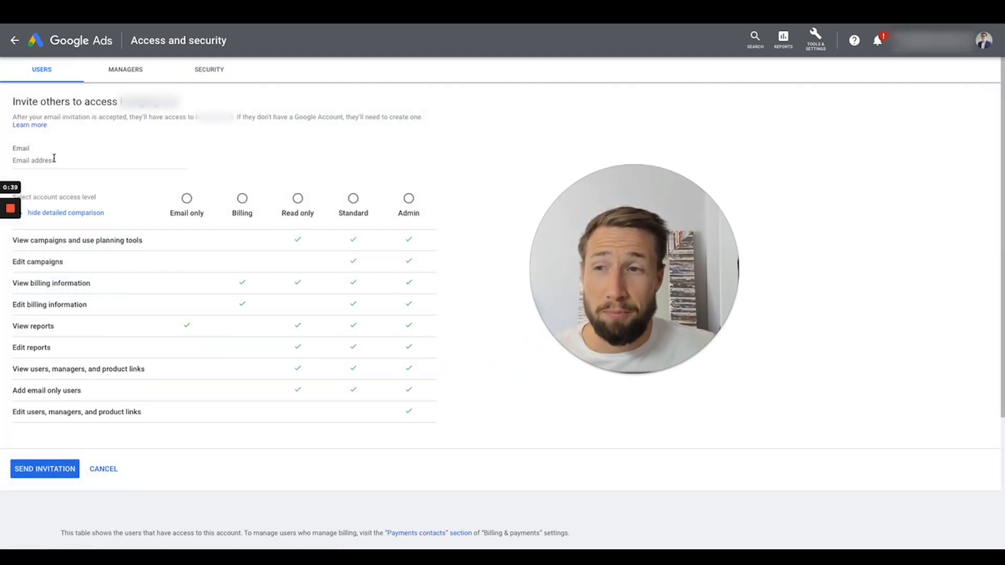
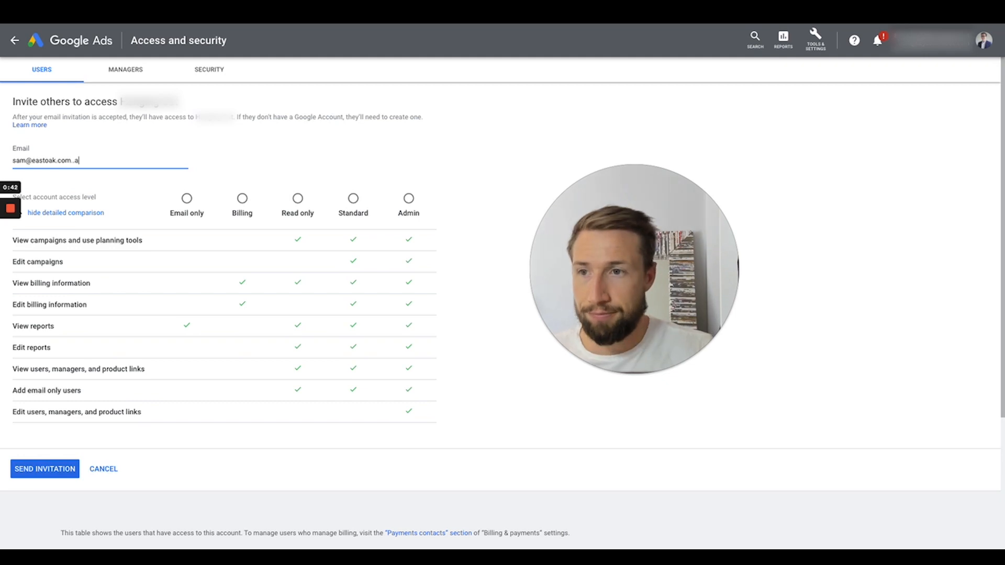
left_click(353, 198)
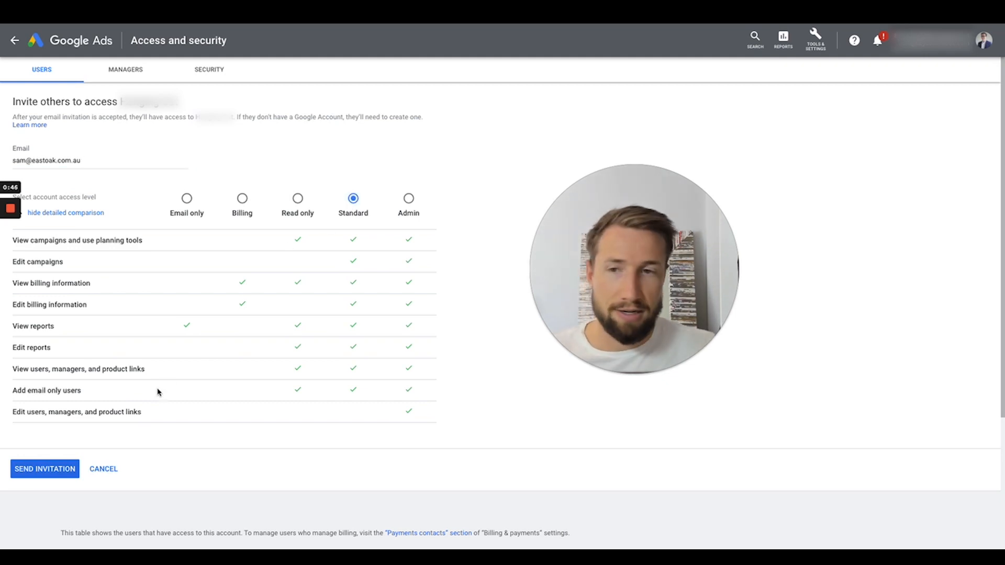
mouse_move(68, 490)
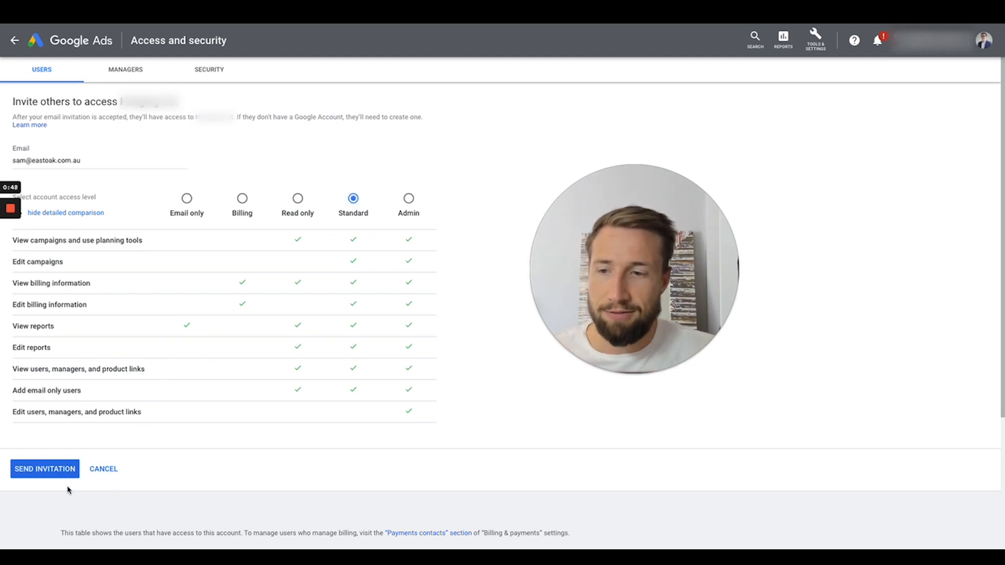
left_click(44, 469)
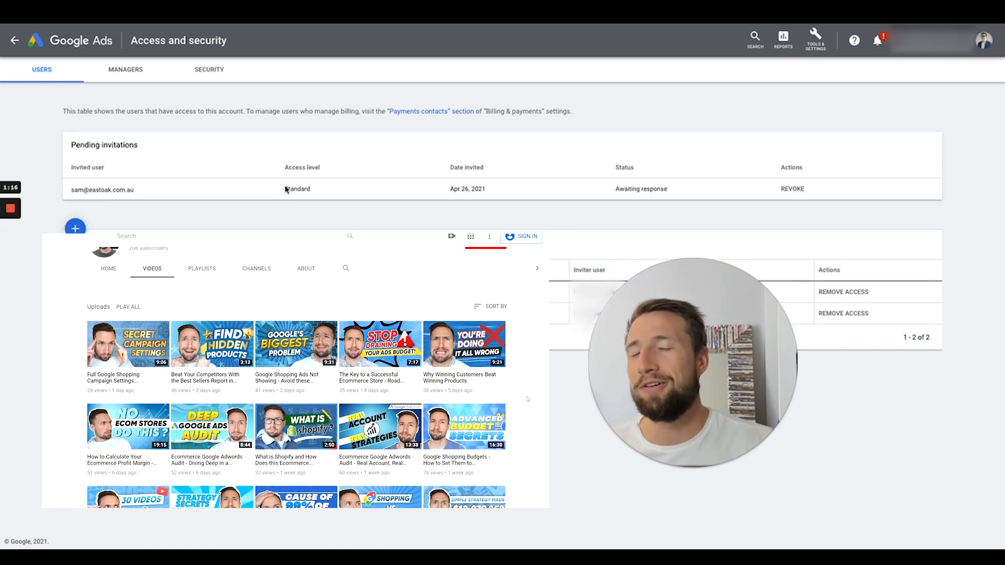
scroll("down", 3)
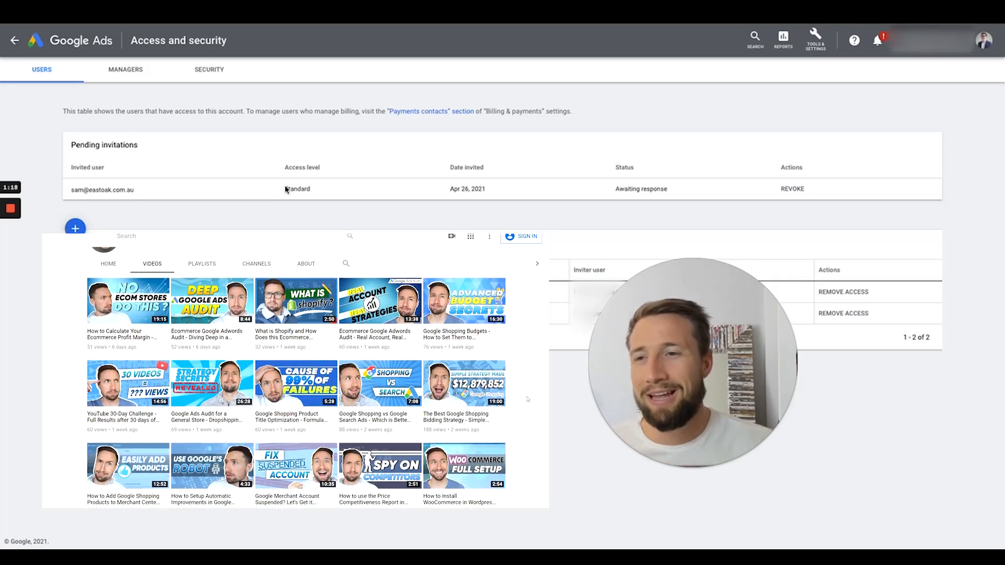
scroll("down", 3)
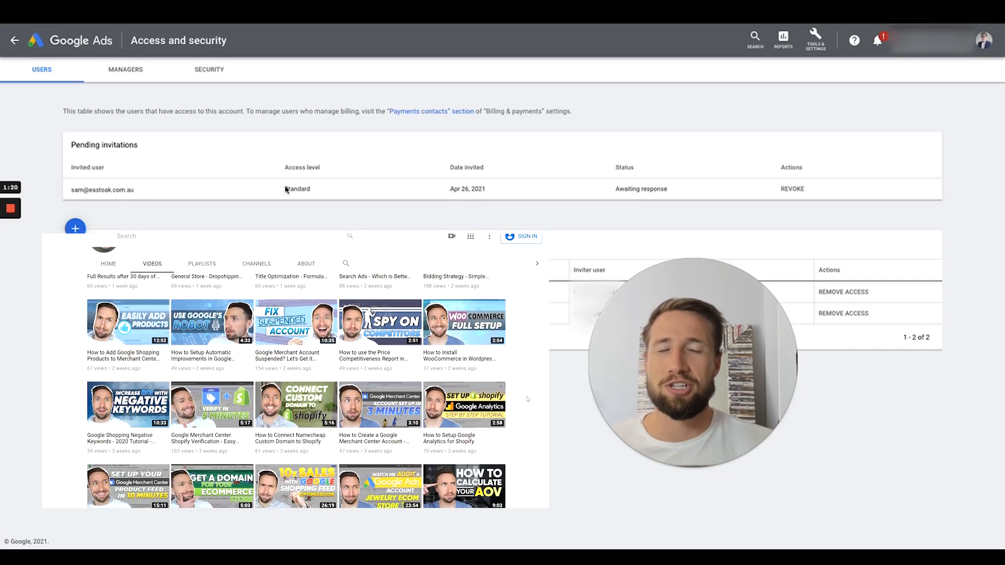